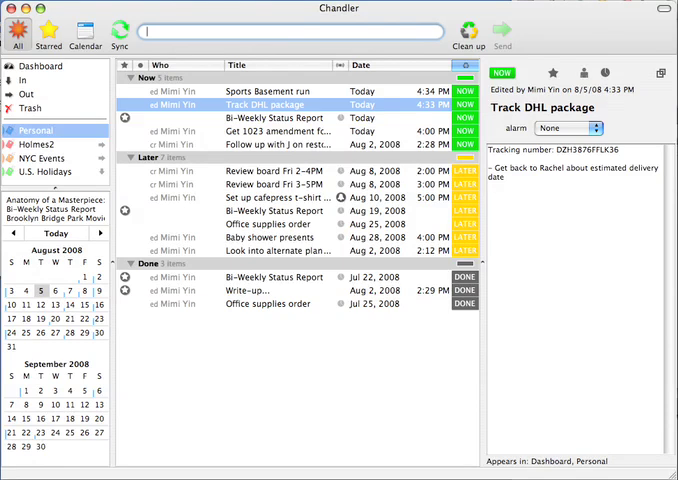
- Create notes 'Ask Chu re tshirts', 'Repost schedule' and 'Writeup review process proposal'
text(A)
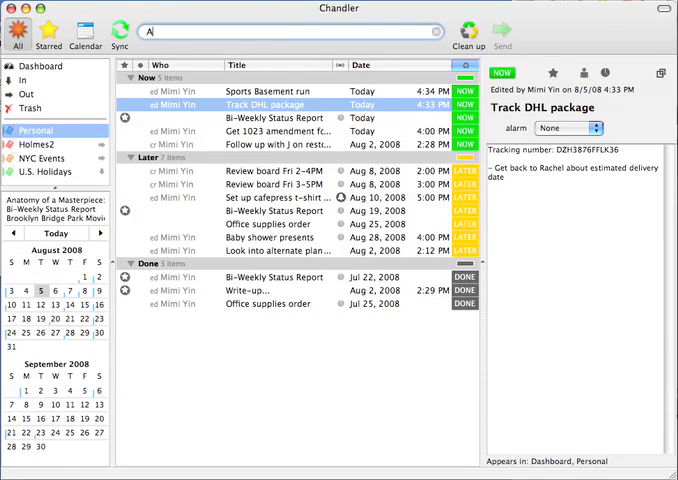
text(Ask Chu re)
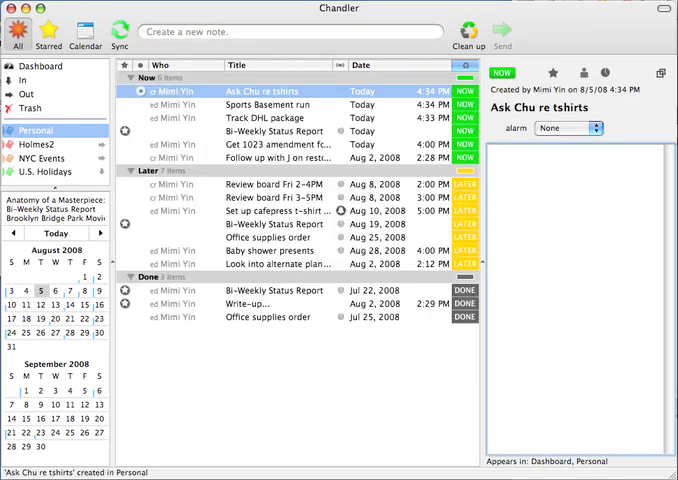
text(Repost s)
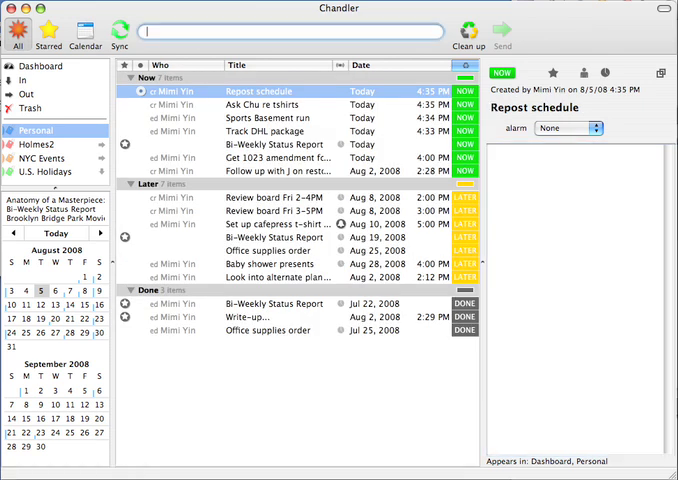
text(Writeu)
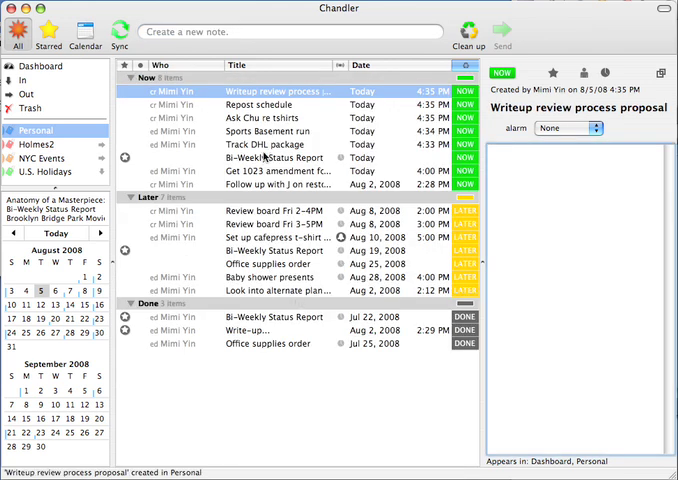
- Set a 5:00 PM reminder on Track DHL package, then dismiss all reminders
click(270, 145)
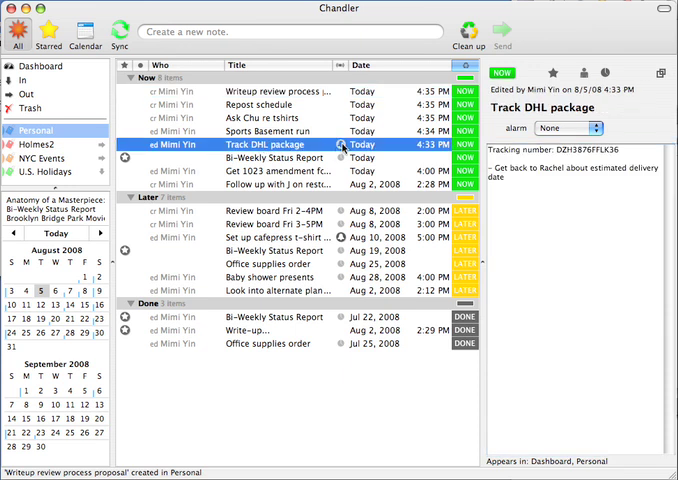
click(565, 127)
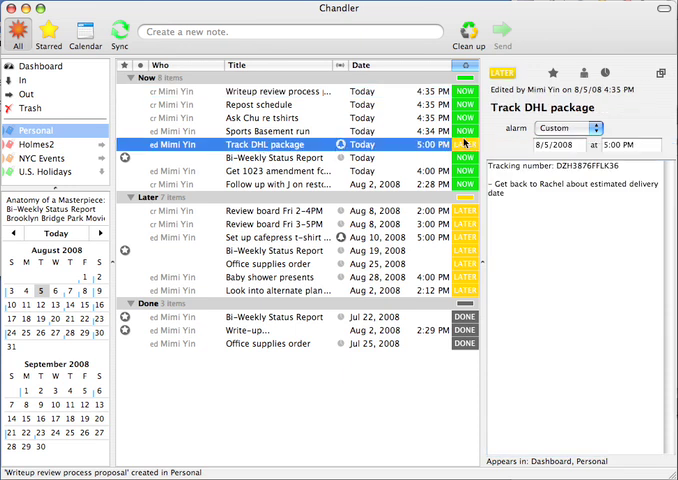
click(268, 131)
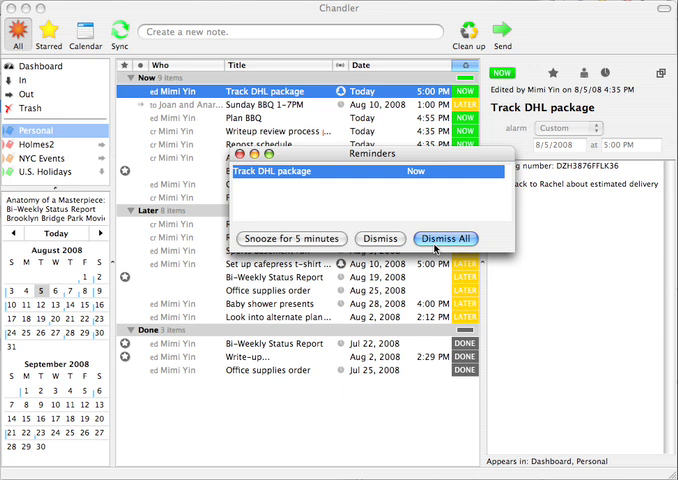
click(445, 238)
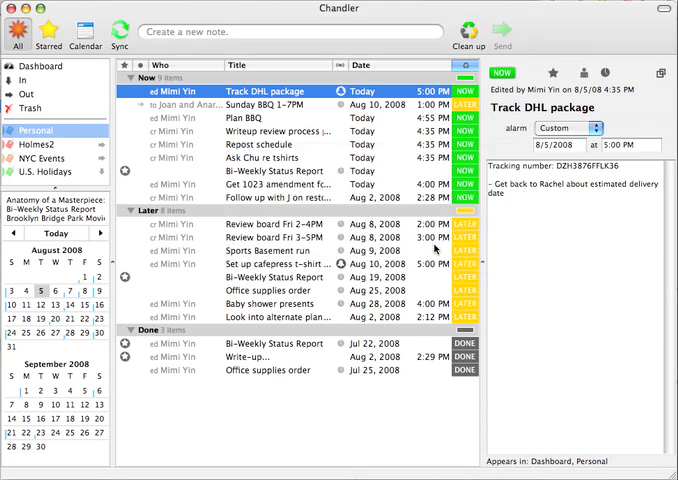
text(Plan BBQ)
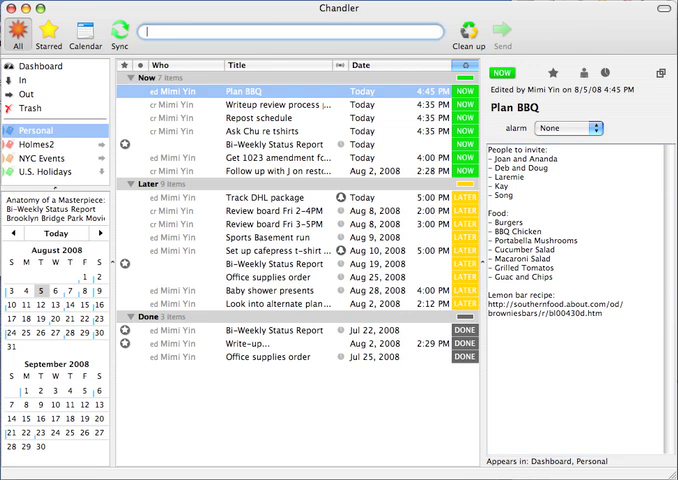
- Quick-enter '/e Sunday BBQ 1-7PM' to create the August 10, 2008 event
text(/e Sunday)
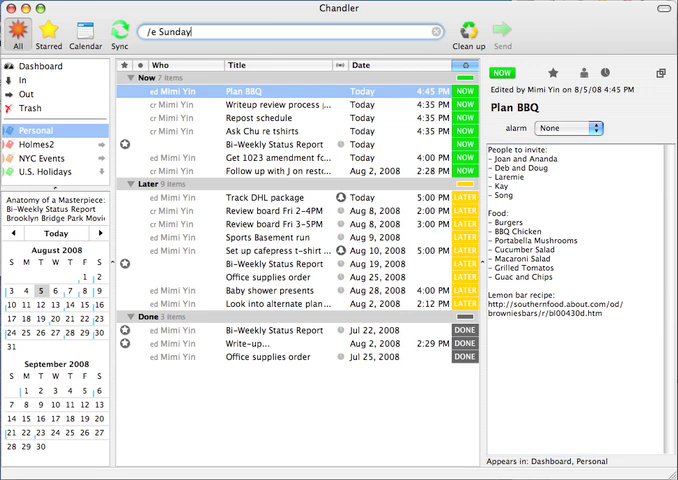
text(BBQ 1-)
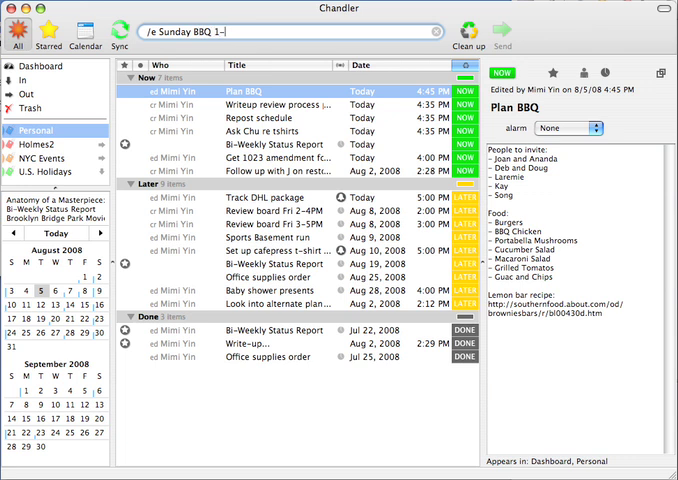
key(Return)
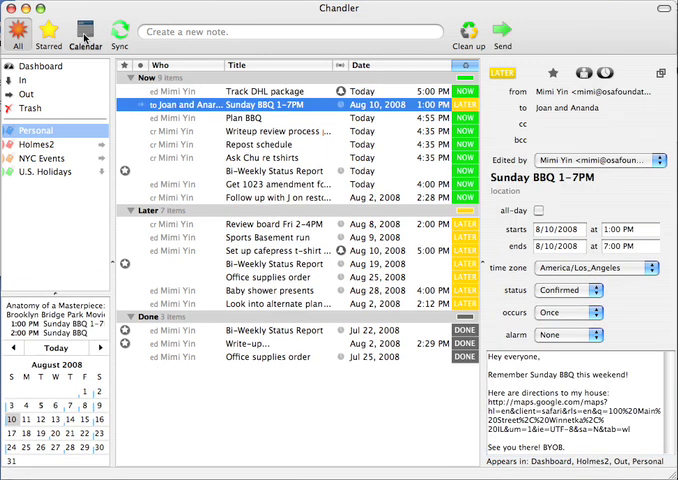
- View the week calendar with the Holmes2 overlay and select the Sunday BBQ event
click(84, 33)
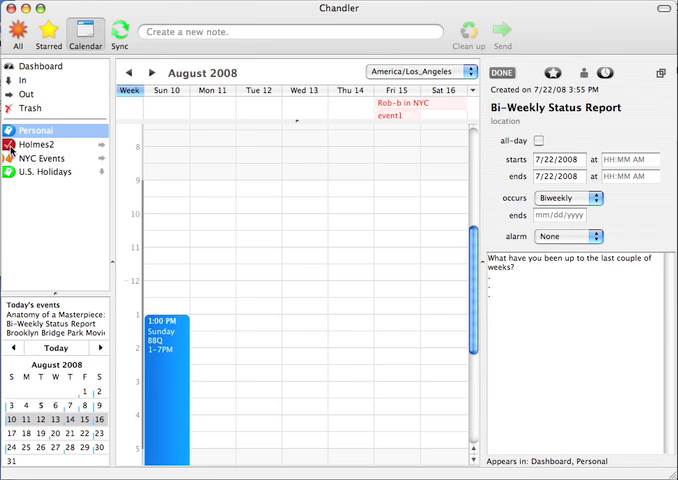
click(11, 158)
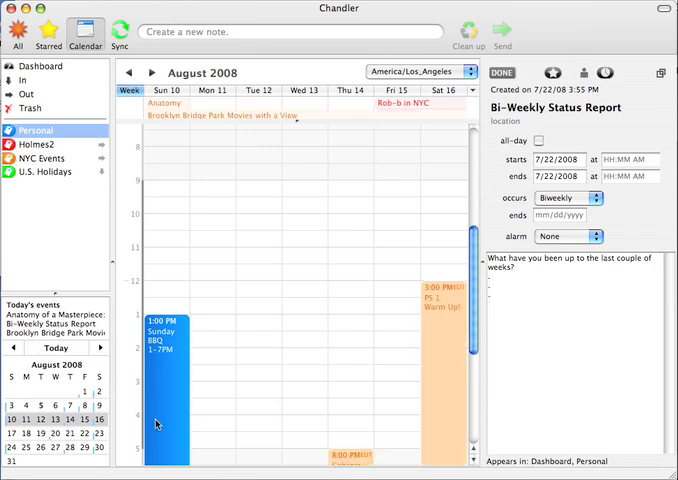
click(16, 30)
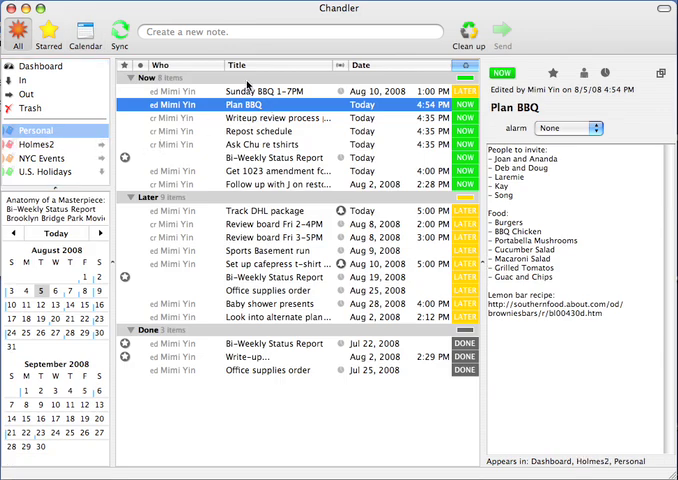
- Open Holmes2, select Plan BBQ, and begin editing its body text
click(260, 92)
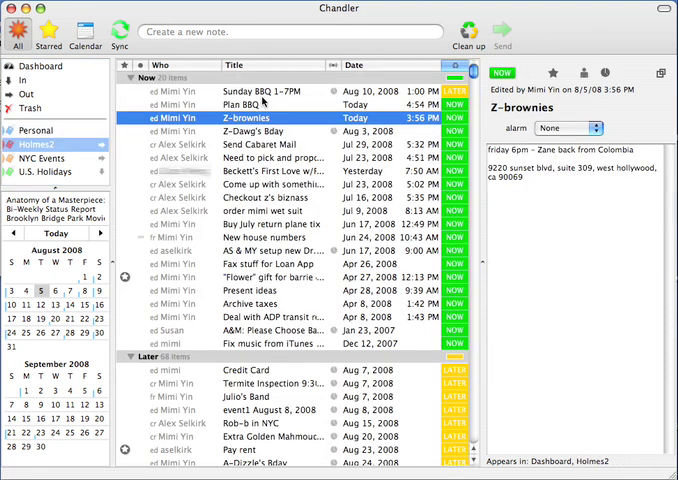
click(250, 104)
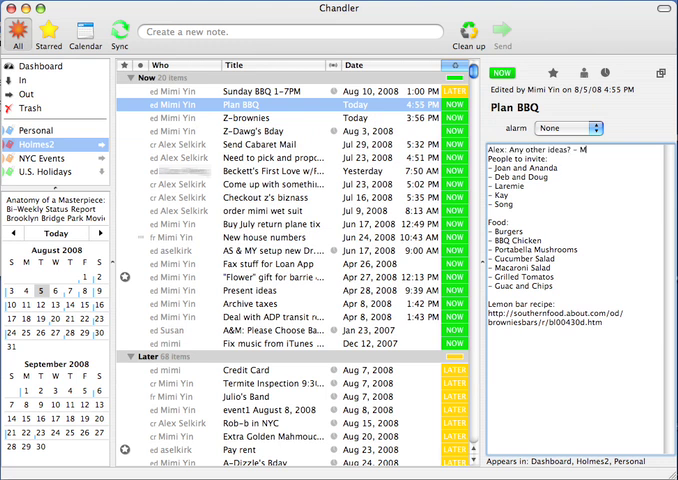
click(40, 130)
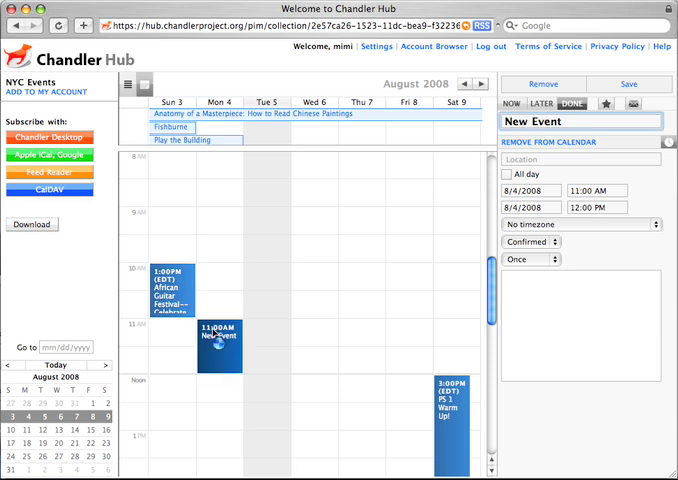
- Title the Monday 11 AM NYC Events entry 'Mongolian Trance Music'
text(Mongolian)
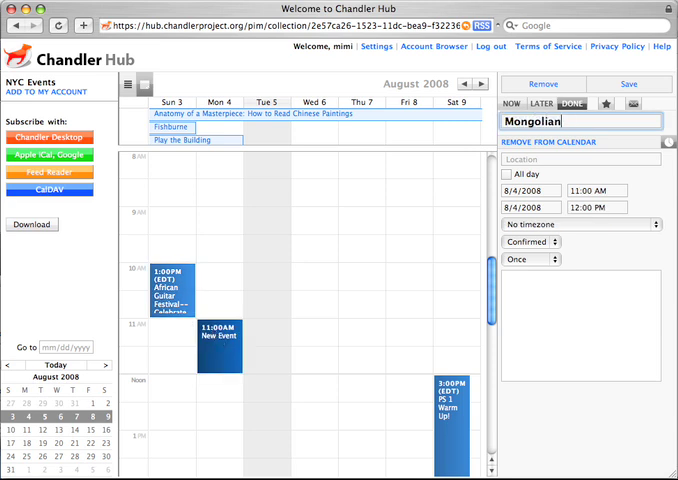
text(Trance Music)
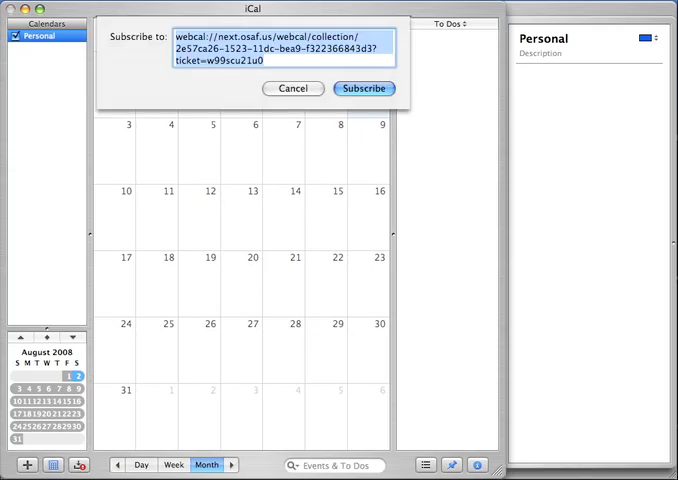
- Subscribe to the Chandler Hub webcal as 'Events', keeping its to-do items
click(363, 88)
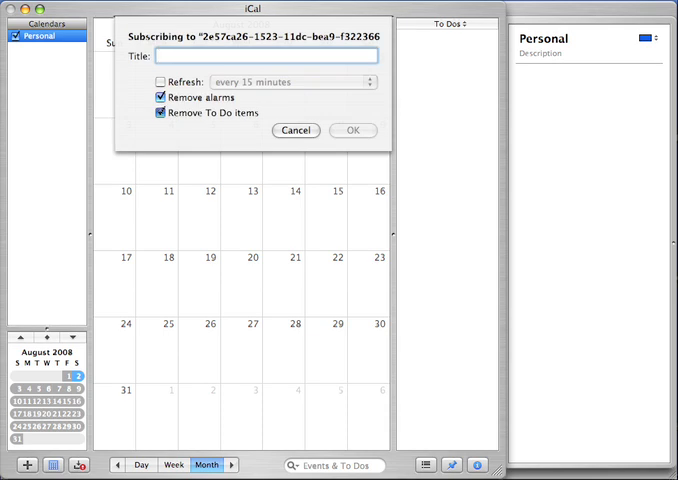
click(162, 112)
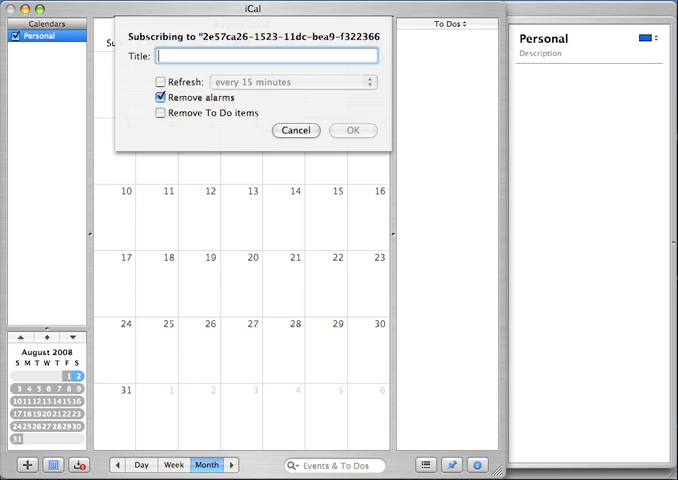
text(Events)
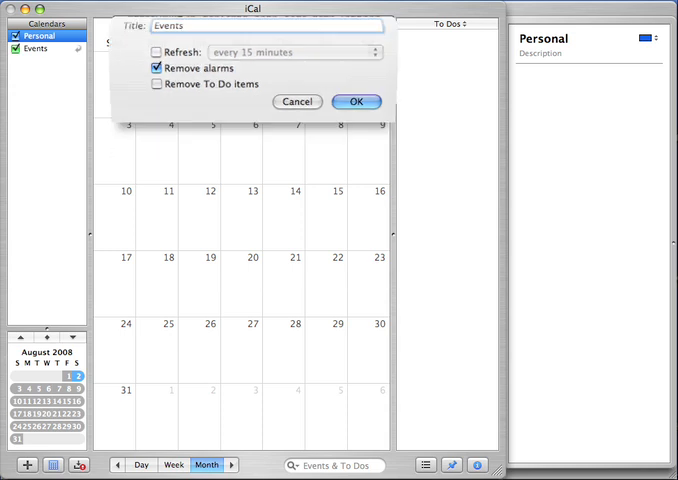
click(357, 101)
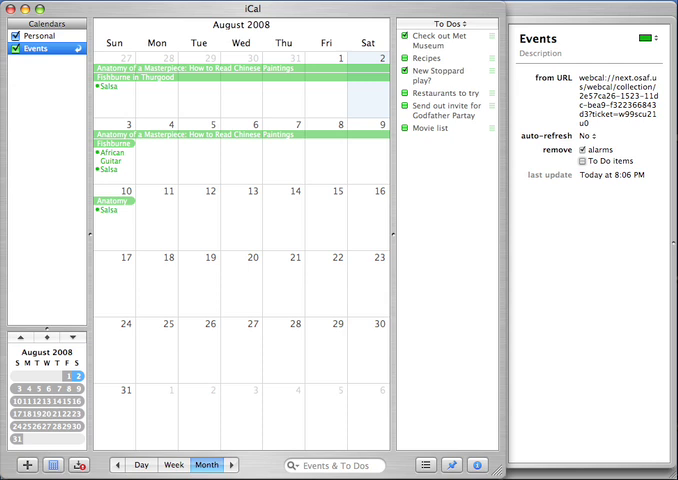